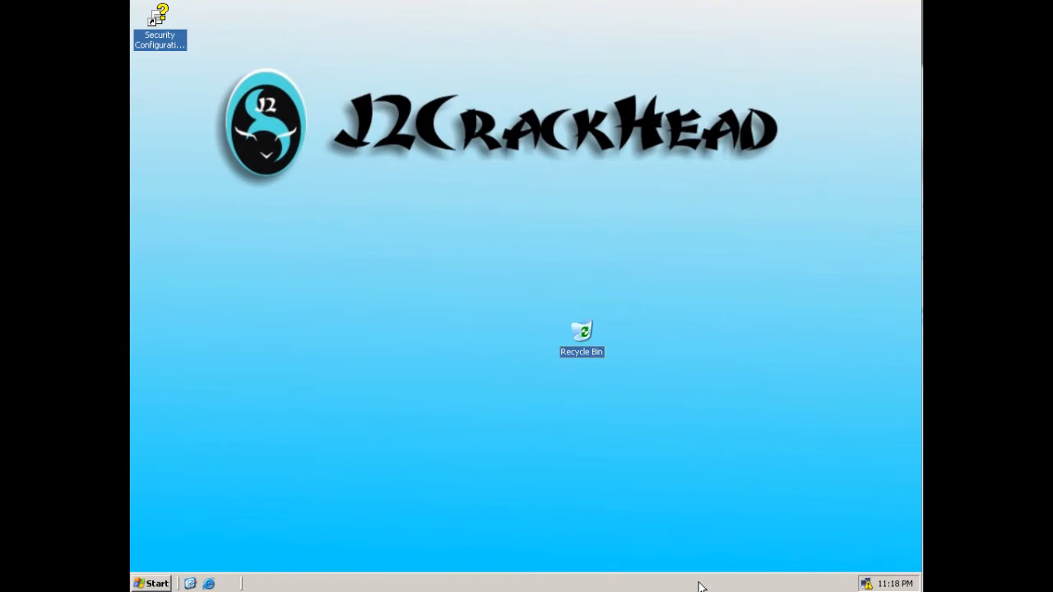
{"action": "mouse_move", "coordinate": [191, 586]}
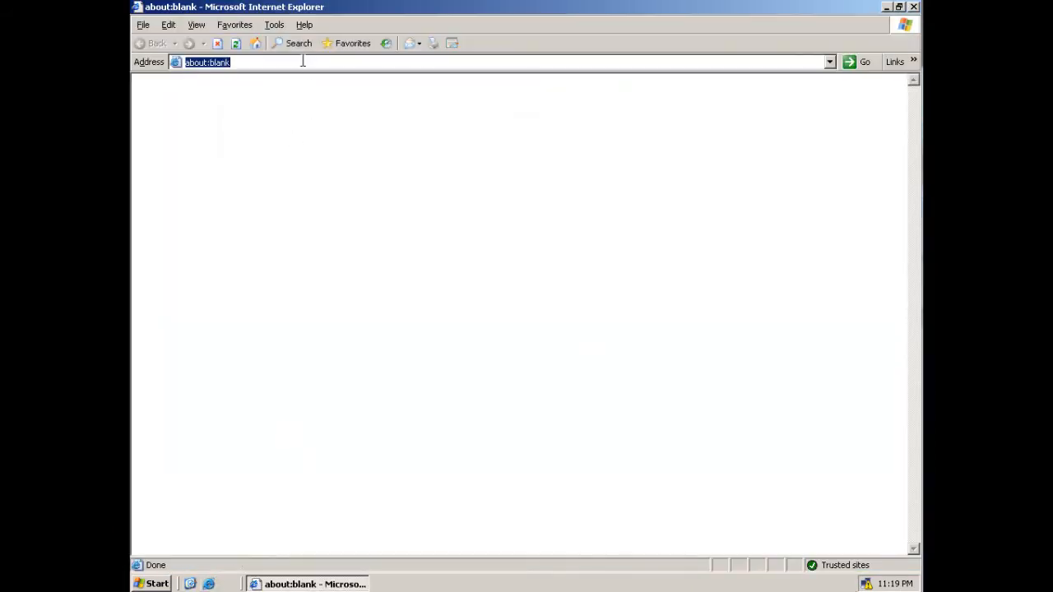
Step: Search Yahoo for 'font', accept the Trusted sites prompt and reach 1001freefonts.com
{"action": "type", "text": "yahoo.com/"}
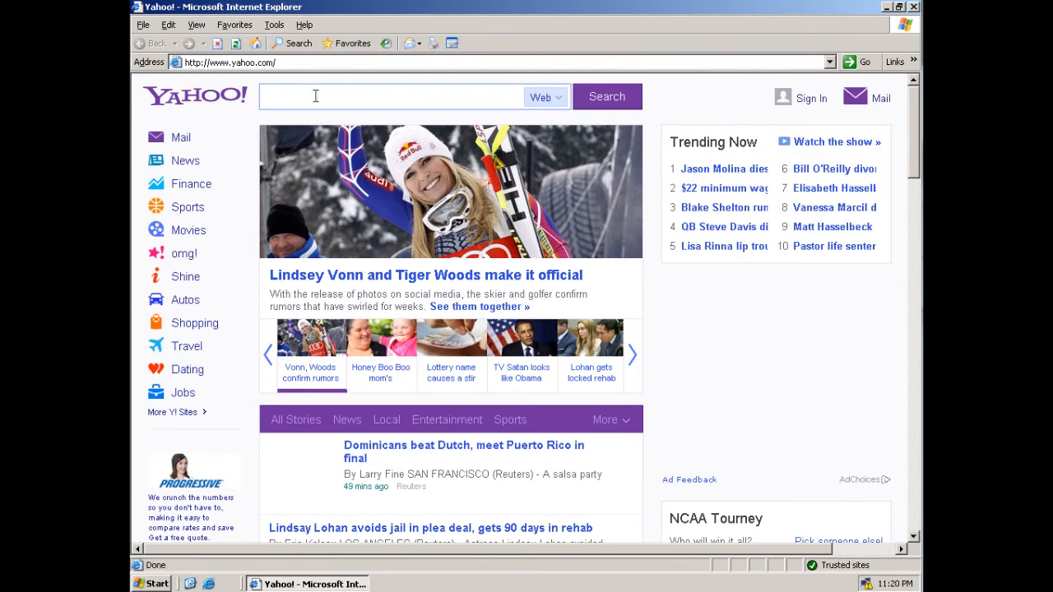
{"action": "type", "text": "font"}
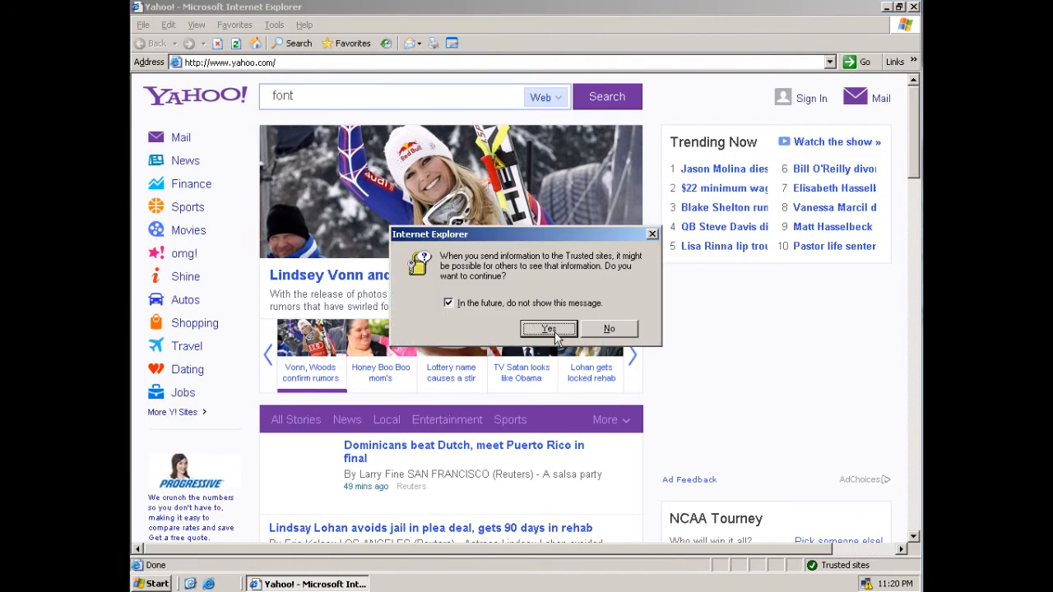
{"action": "left_click", "coordinate": [550, 329]}
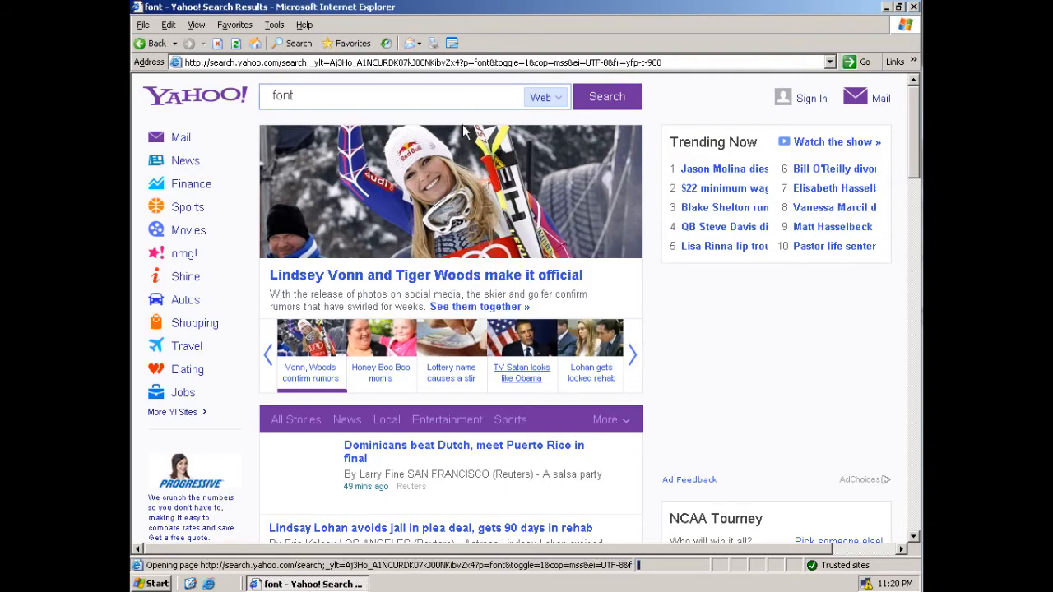
{"action": "mouse_move", "coordinate": [463, 125]}
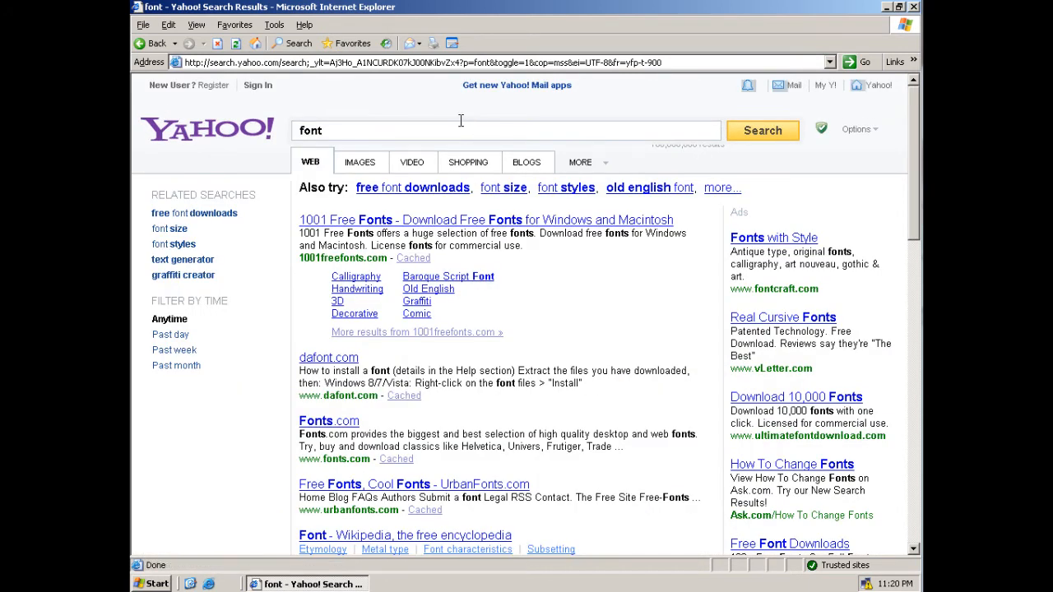
{"action": "left_click", "coordinate": [461, 221]}
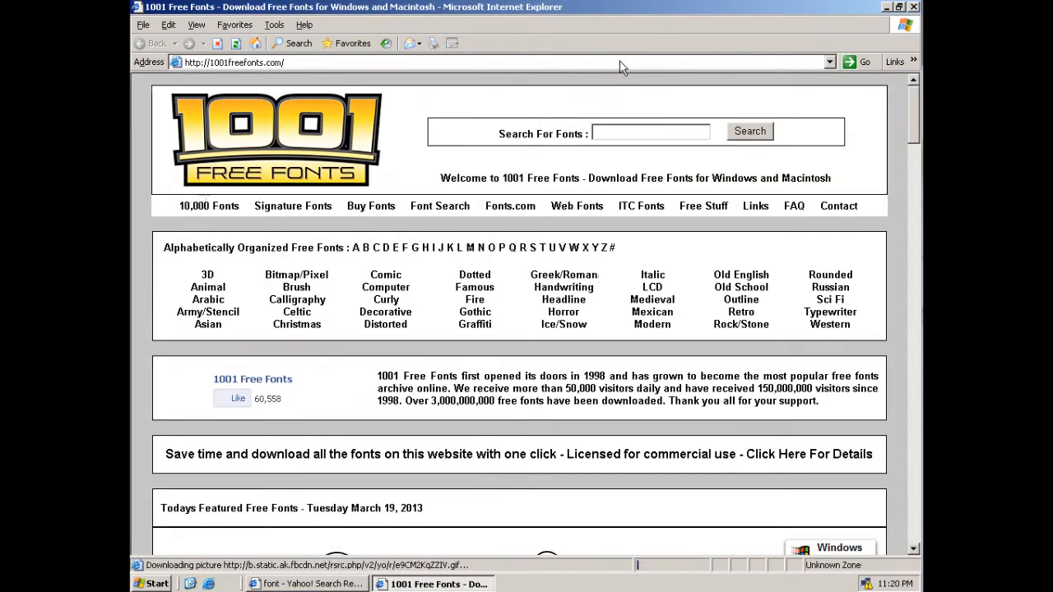
Step: Download Hawaii Killer for Windows and copy its .ttf from the archive to the desktop
{"action": "scroll", "scroll_direction": "down", "scroll_amount": 3}
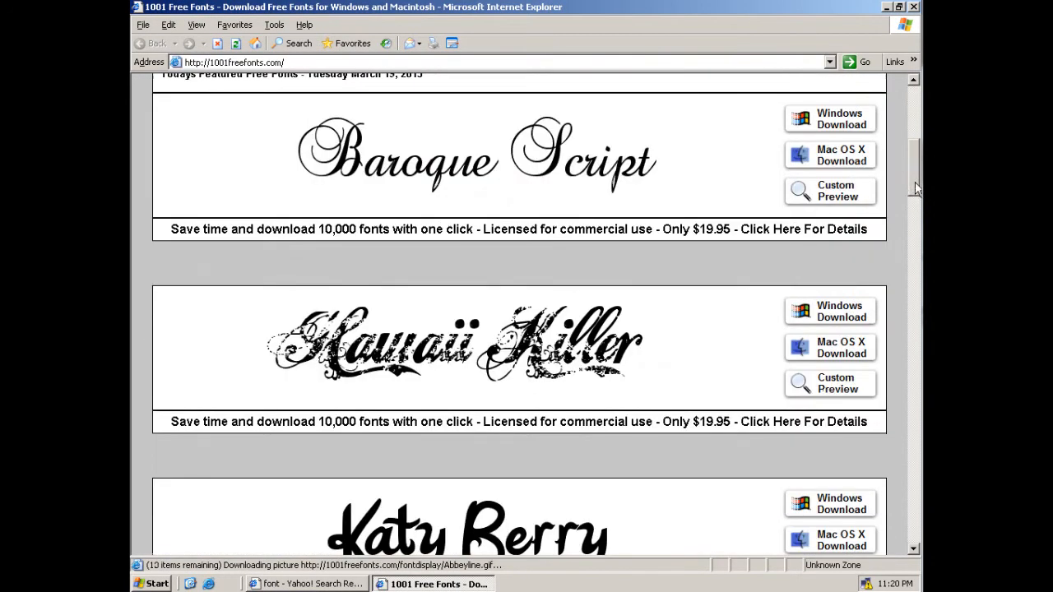
{"action": "left_click", "coordinate": [830, 312]}
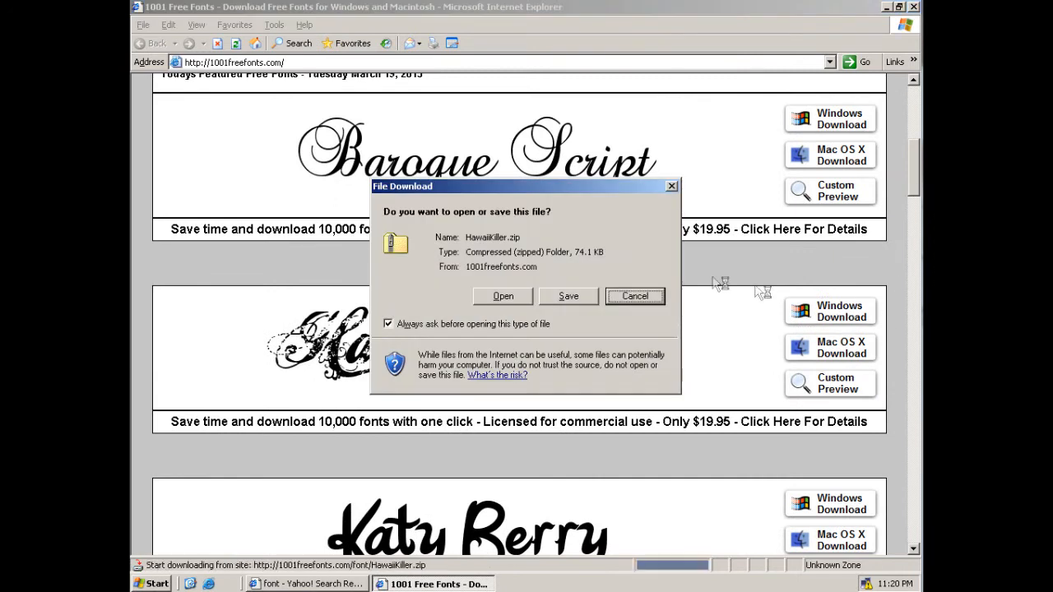
{"action": "left_click", "coordinate": [504, 296]}
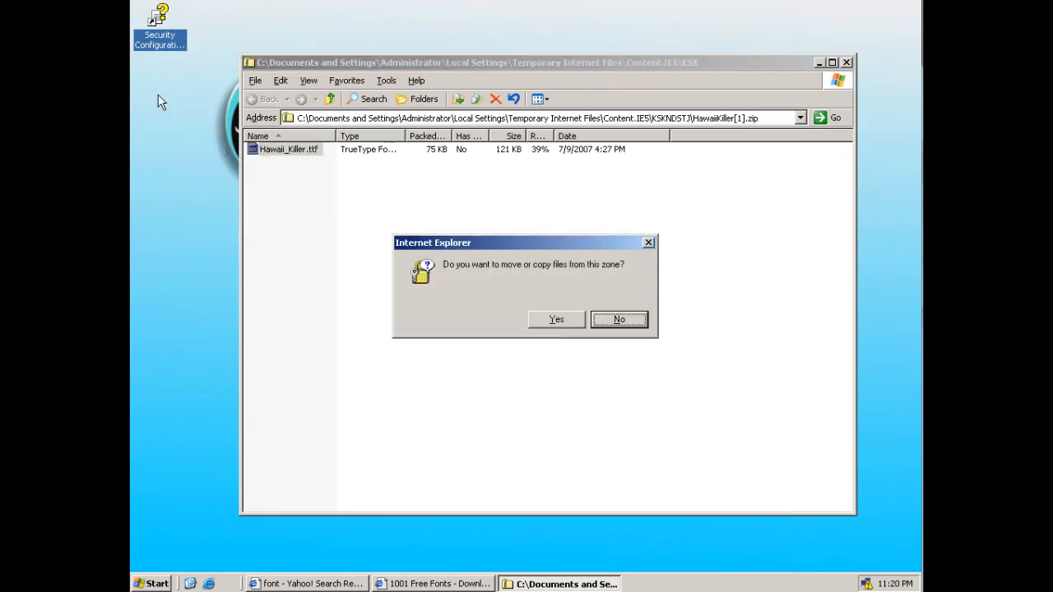
{"action": "left_click", "coordinate": [556, 319]}
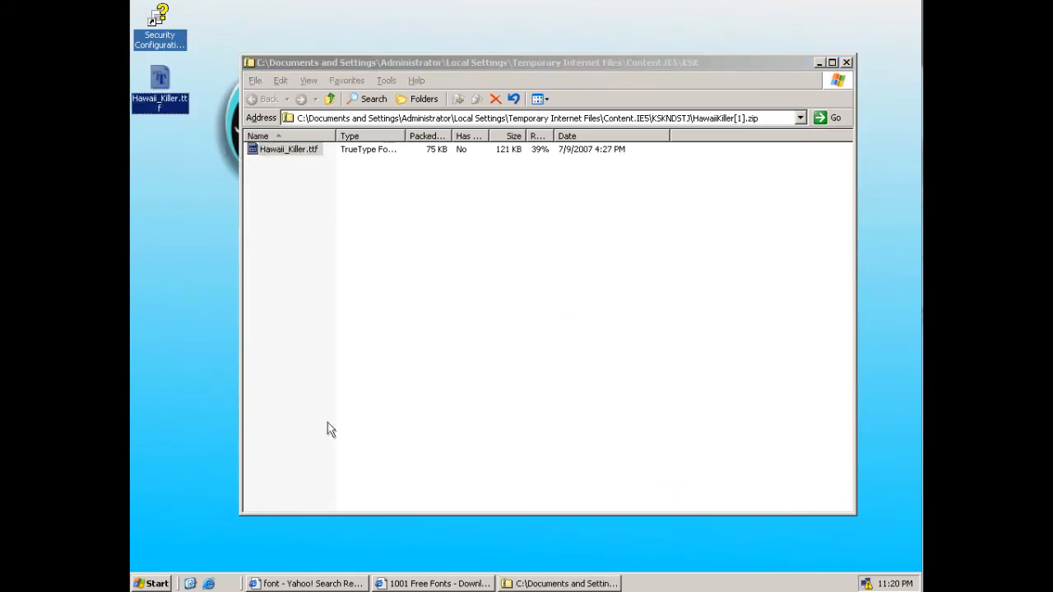
{"action": "left_click", "coordinate": [154, 584]}
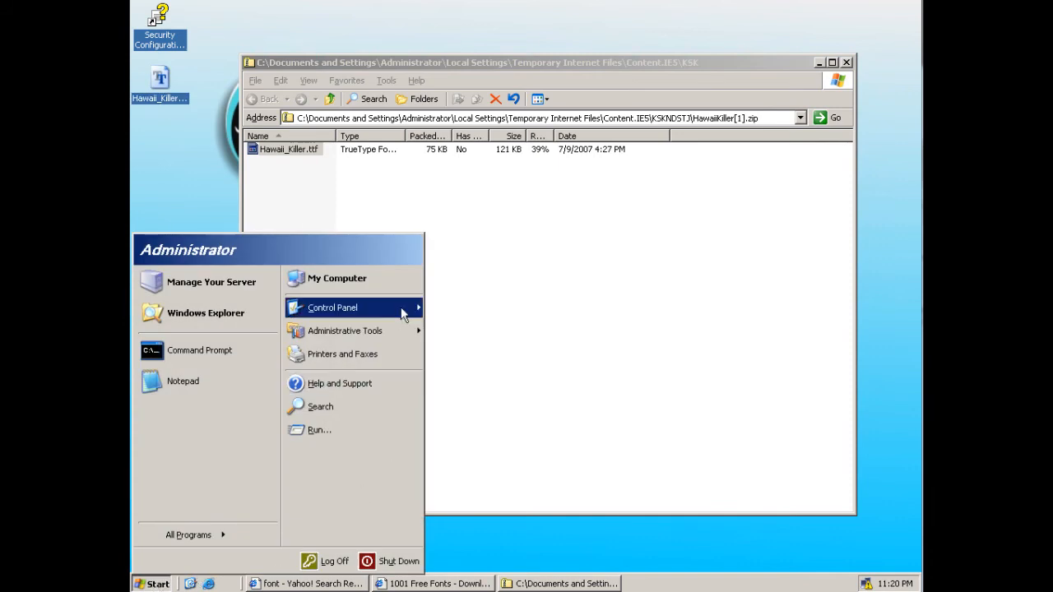